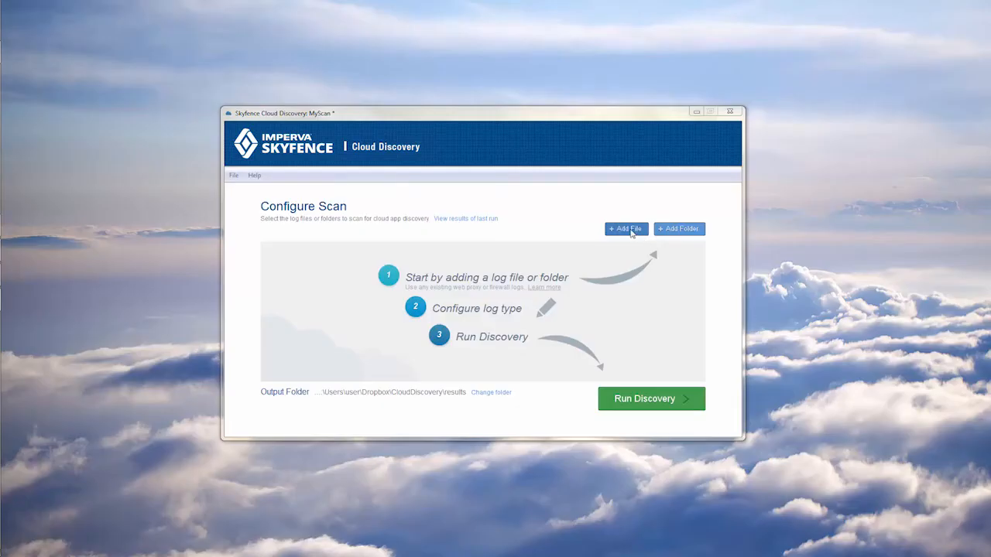
Add PaloAltoLog.csv to the scan with log type 'Palo Alto Networks - Firewall' and save it.
click(626, 229)
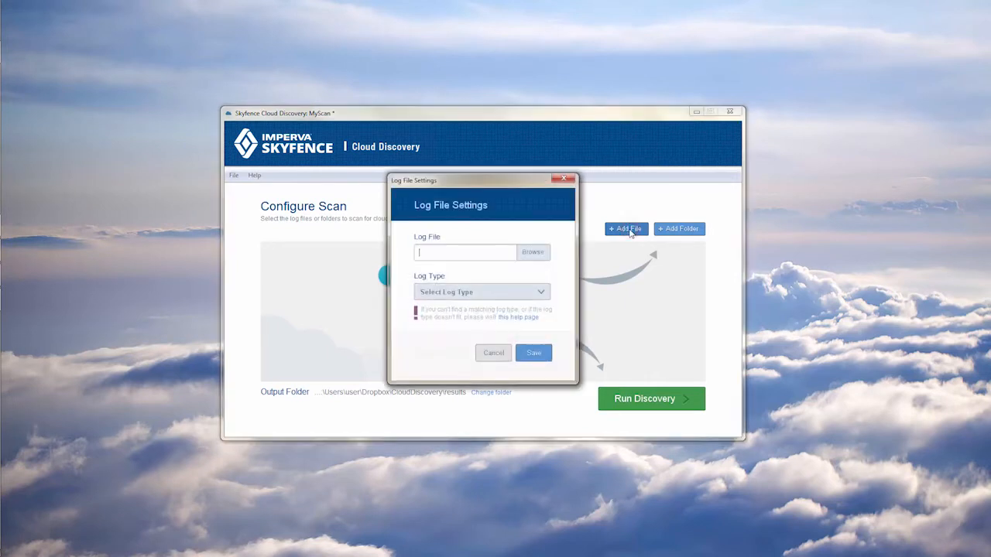
click(532, 253)
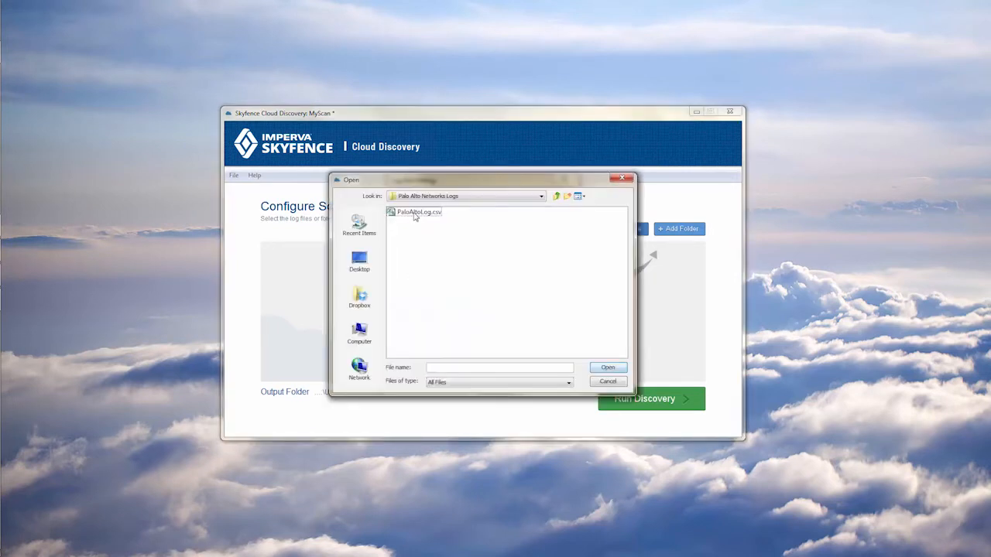
double_click(415, 211)
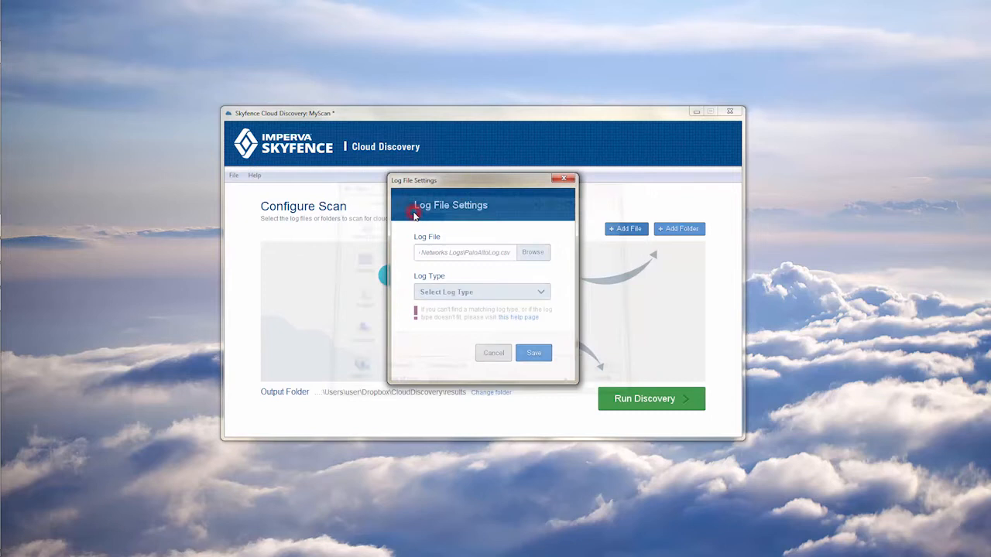
click(481, 291)
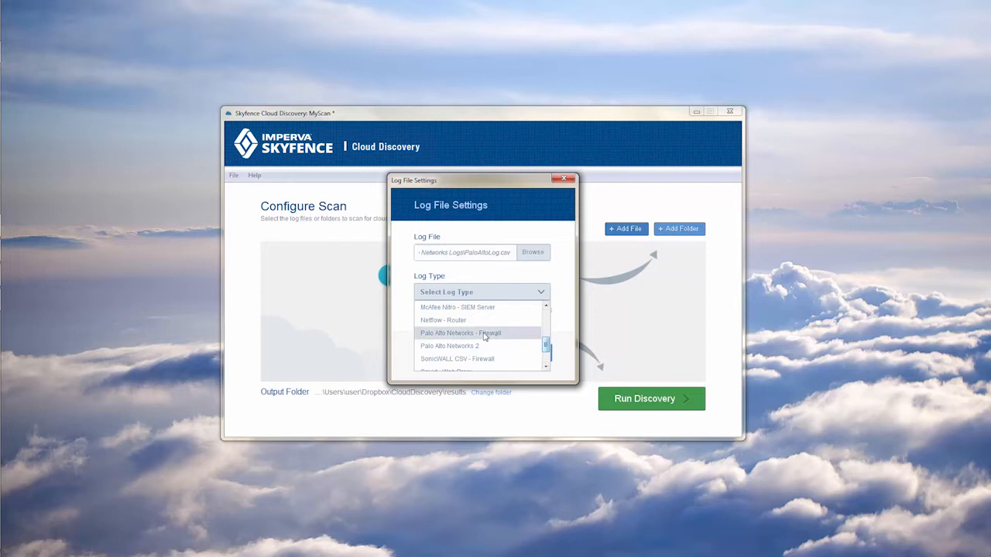
click(461, 333)
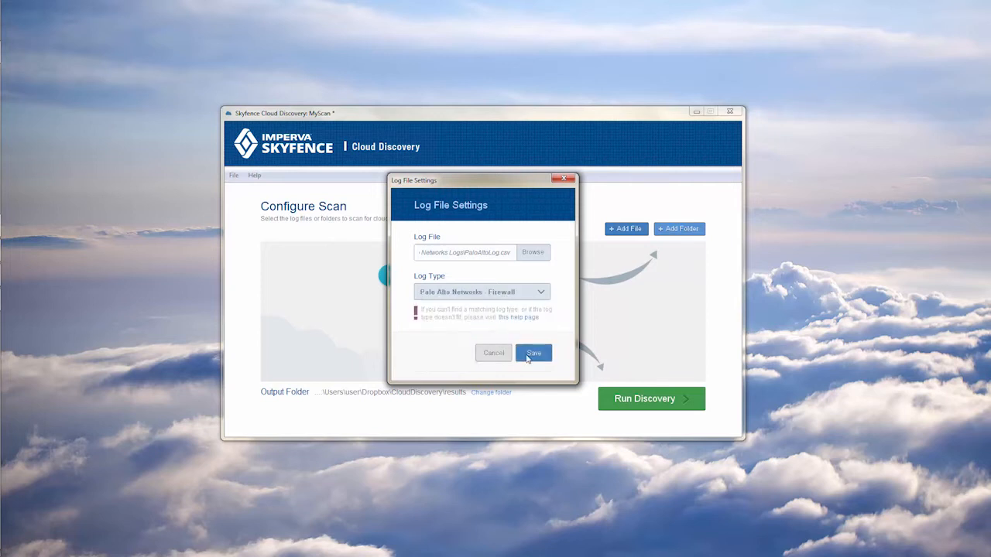
click(533, 353)
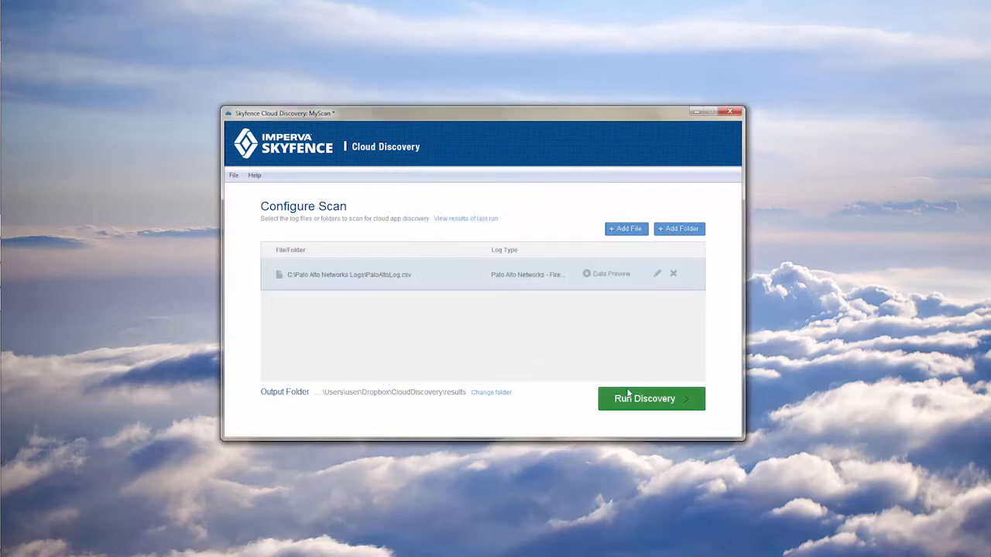
Run the discovery scan and view its completed PDF report of 119 cloud apps.
click(650, 400)
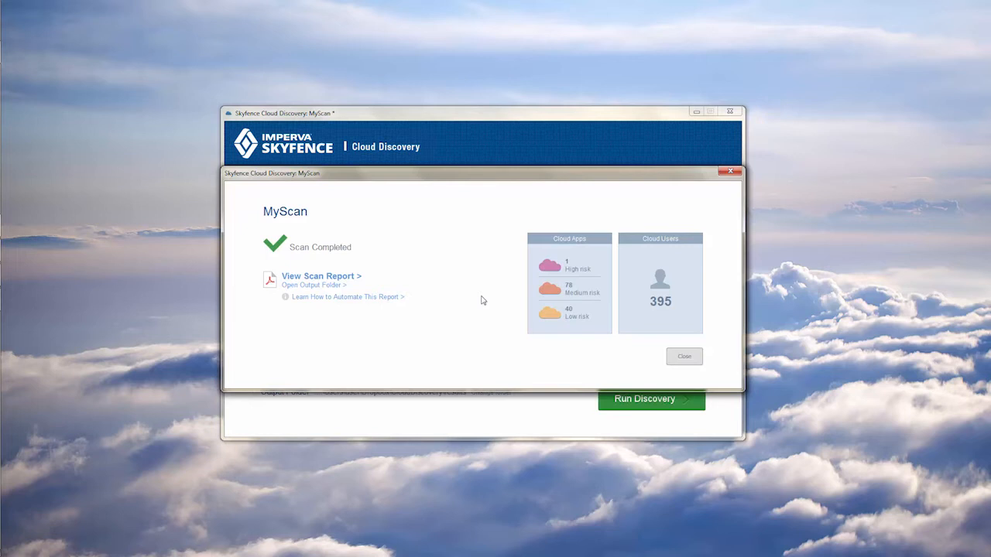
mouse_move(367, 286)
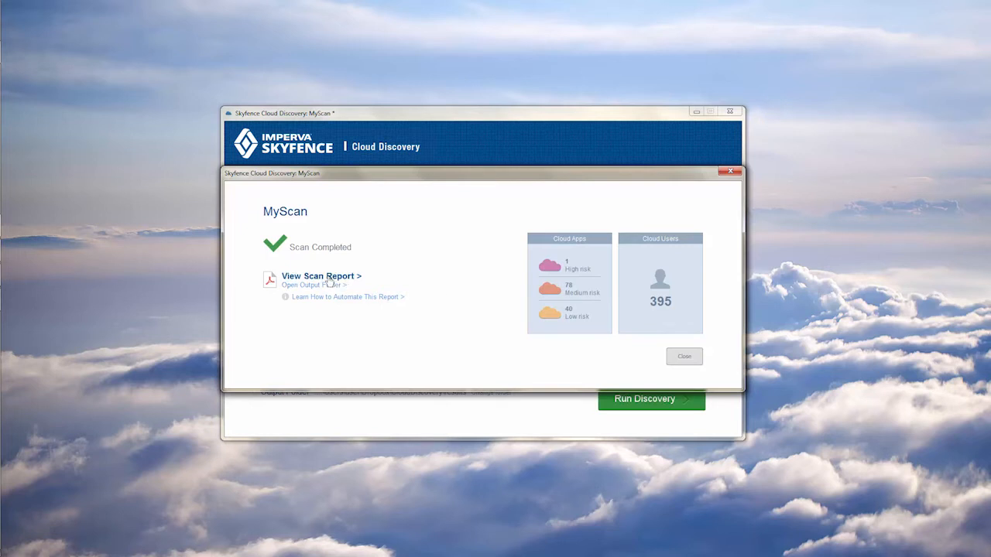
click(316, 276)
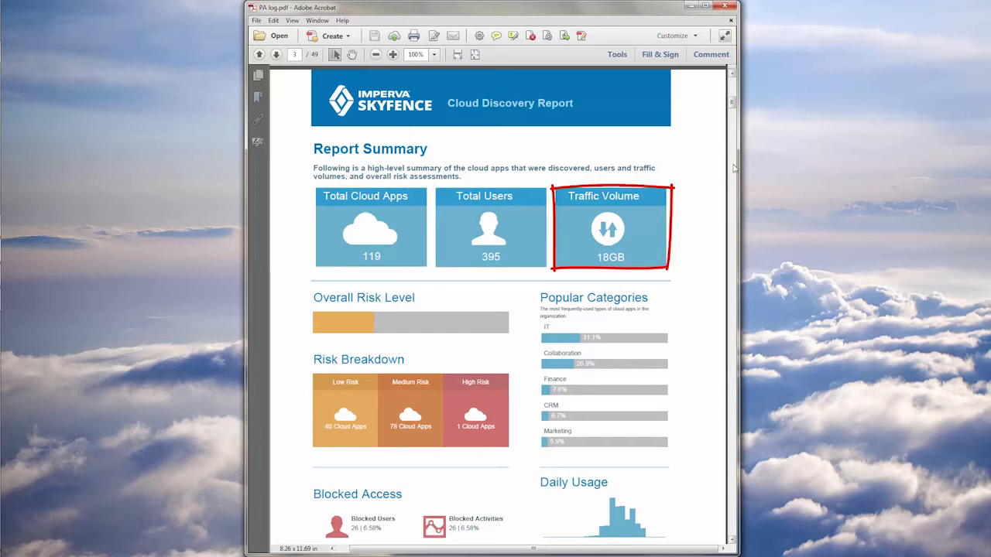
Page from the Report Summary to the List of Discovered Apps (119).
click(275, 54)
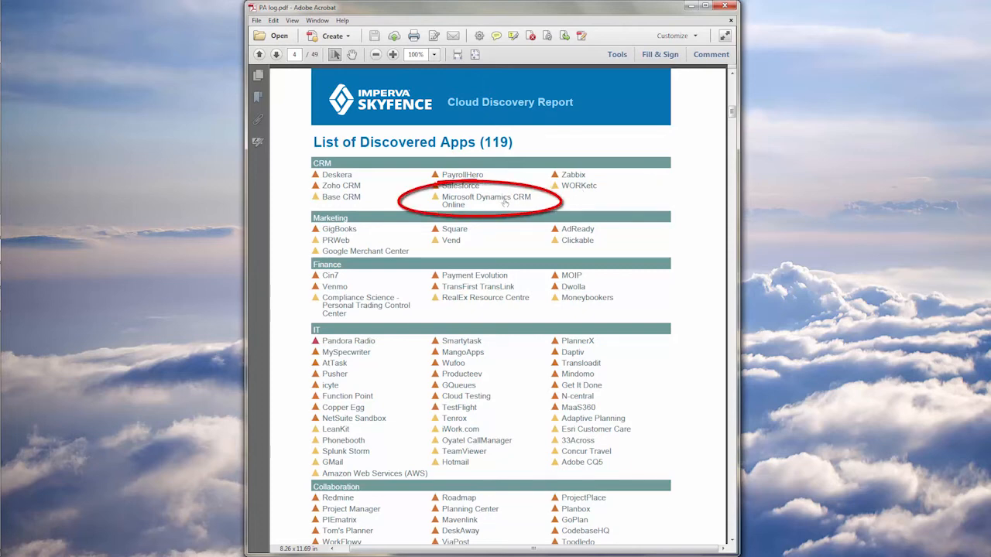
click(486, 201)
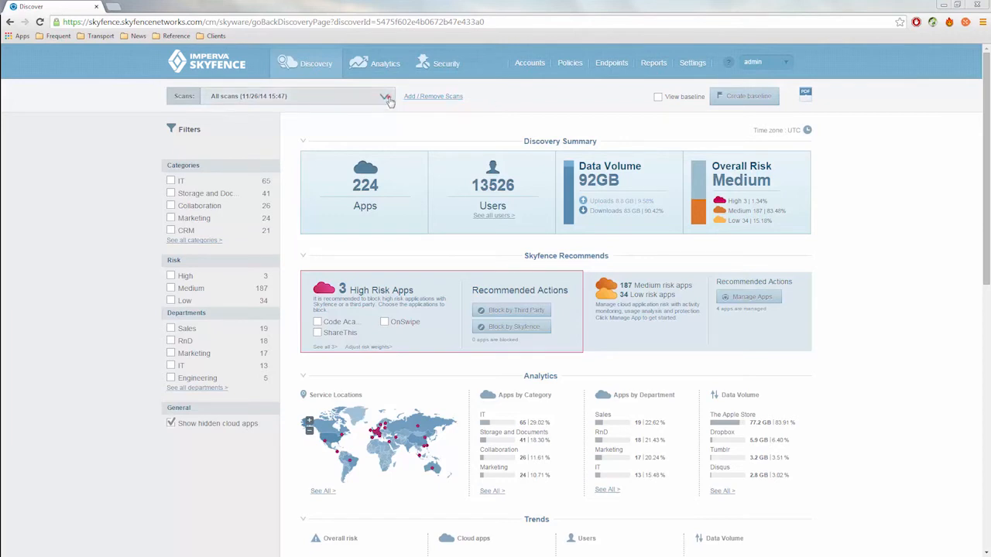
Keep 'All scans' selected in the Scans dropdown and move down to the Cloud Apps section.
click(384, 96)
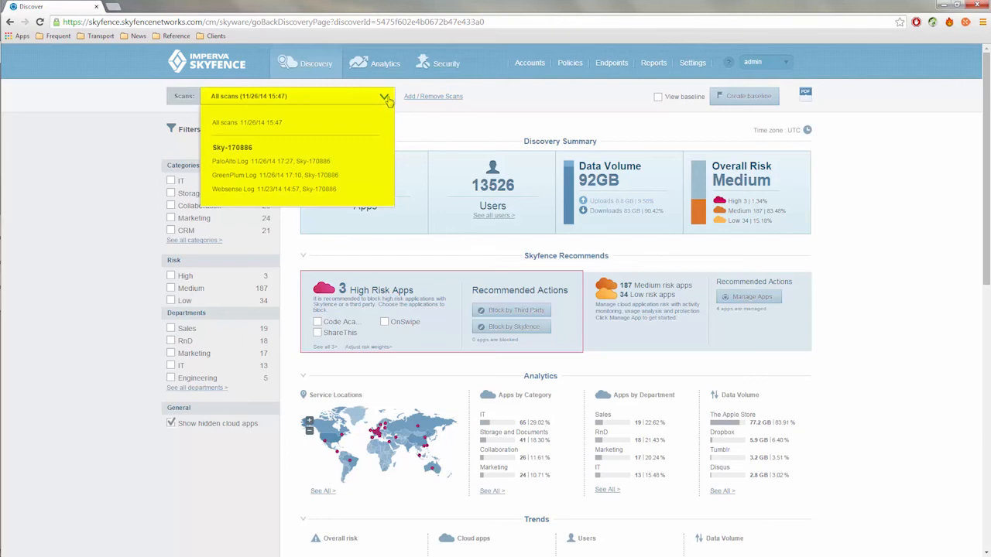
click(384, 96)
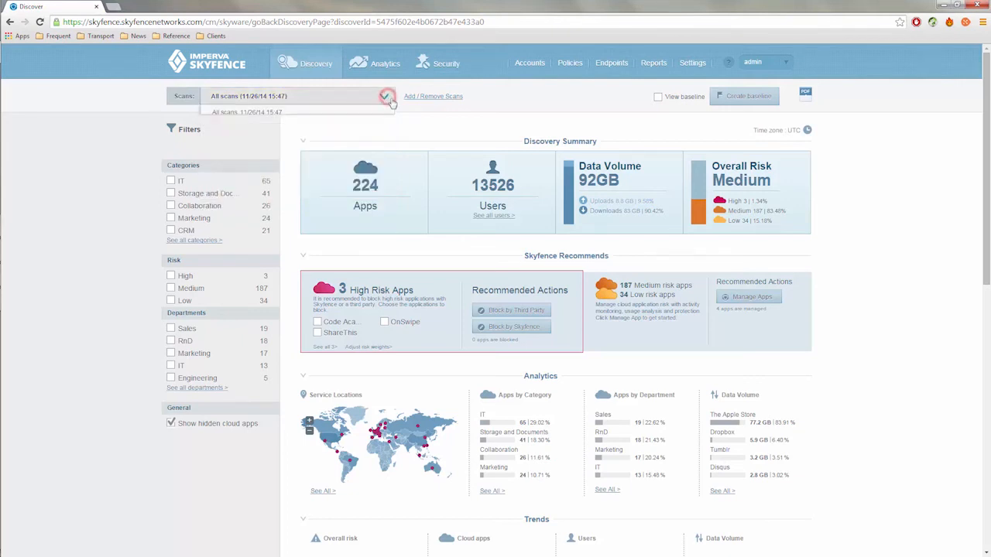
click(384, 96)
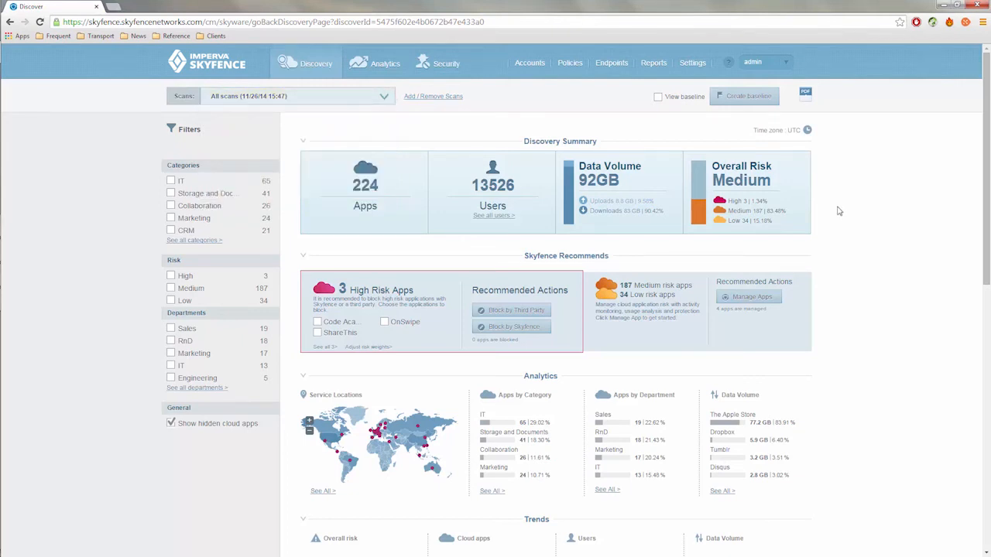
scroll(down, 3)
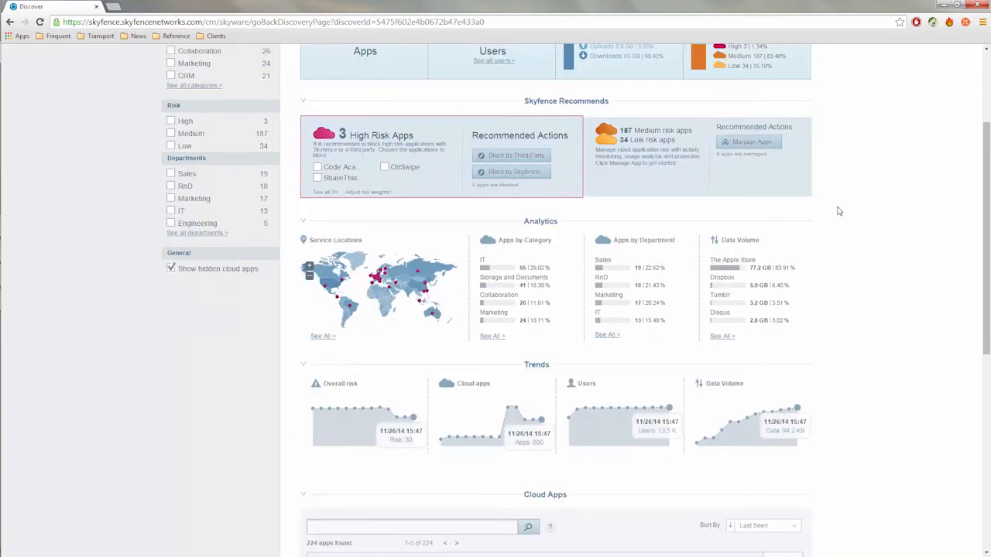
scroll(down, 3)
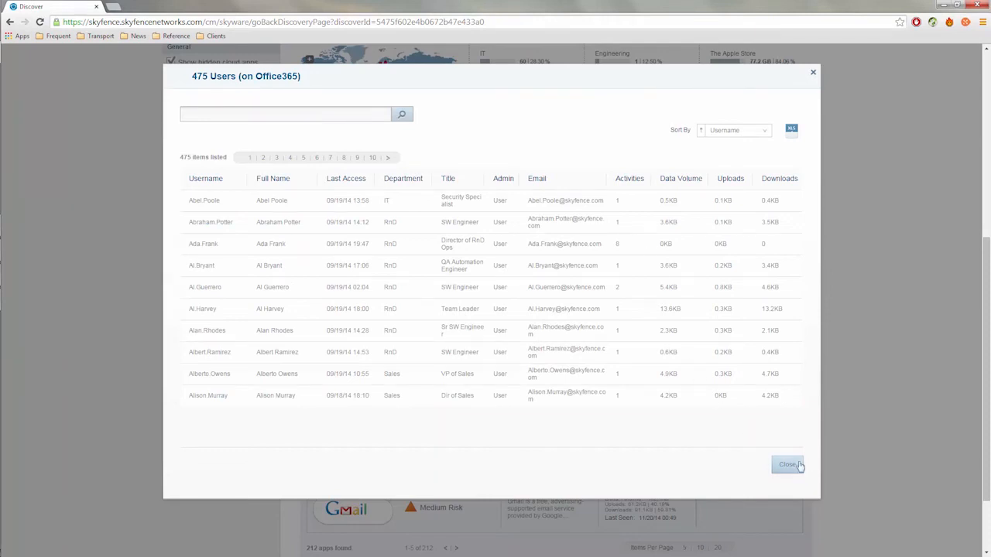
Close the Office365 users dialog and reach Application Risk Categories > Compliance for Office365.
click(788, 465)
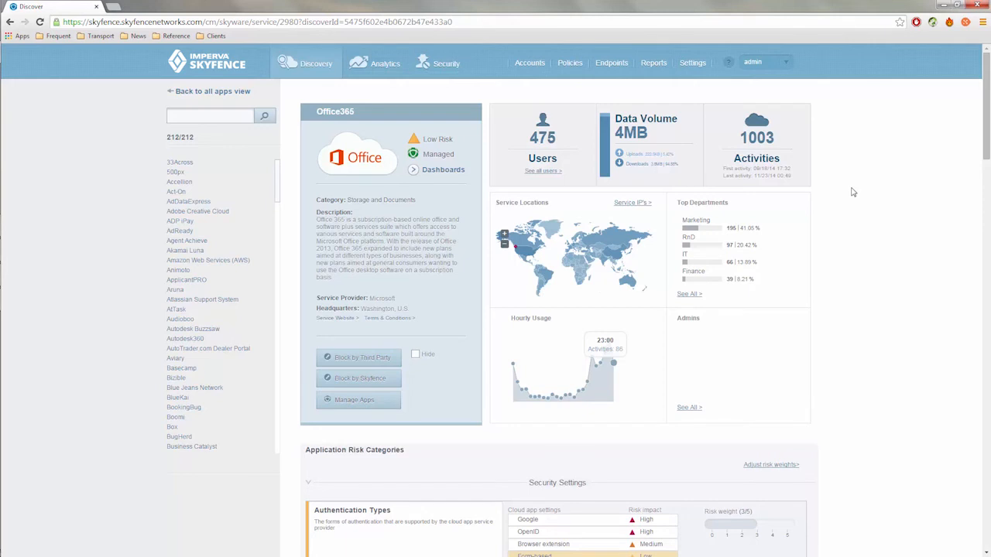
scroll(down, 3)
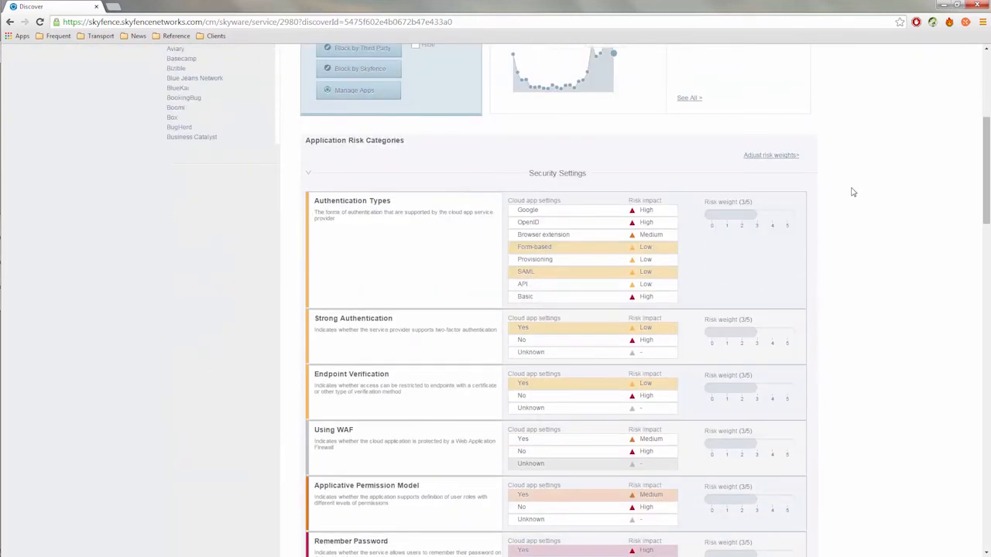
scroll(down, 3)
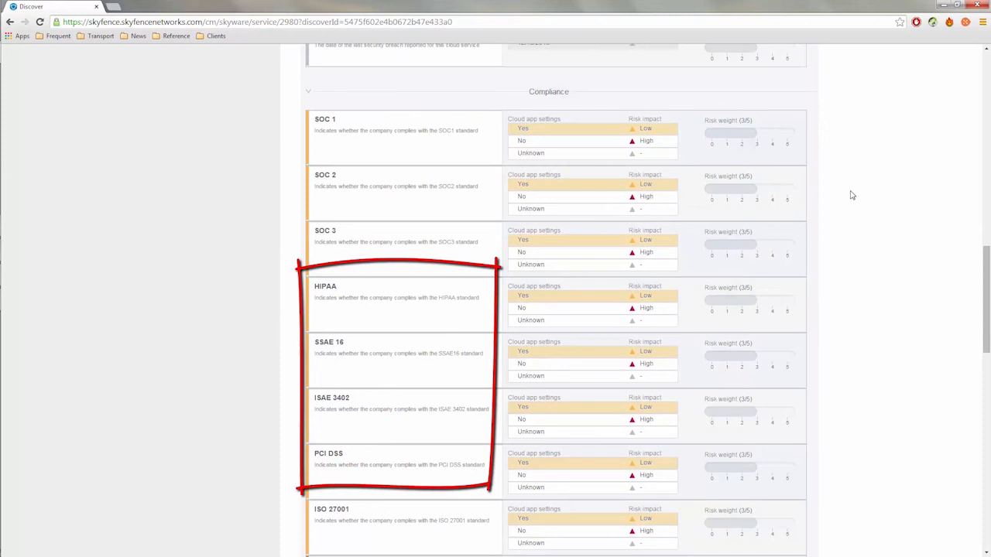
scroll(down, 3)
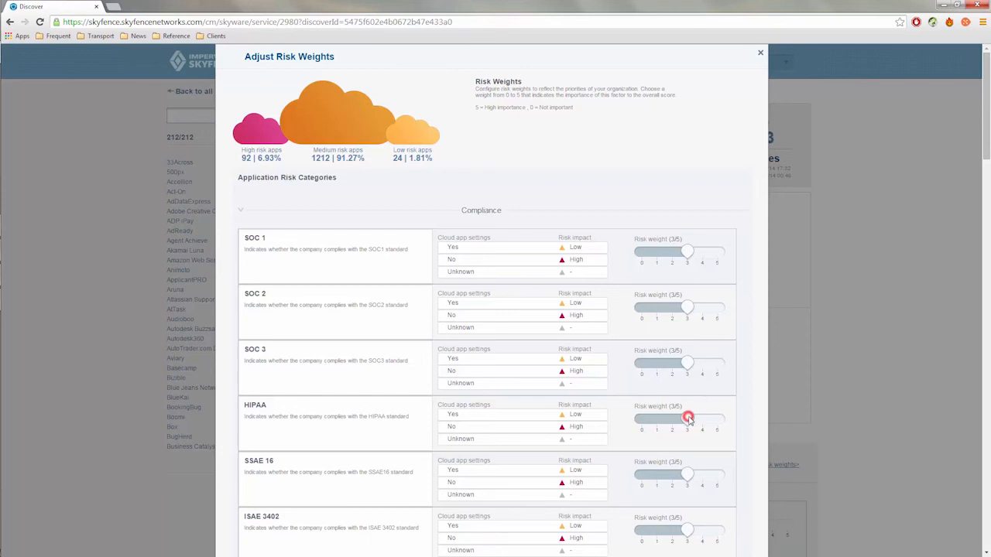
Set the HIPAA risk weight slider to 5 and close the Adjust Risk Weights dialog.
drag(688, 418, 716, 418)
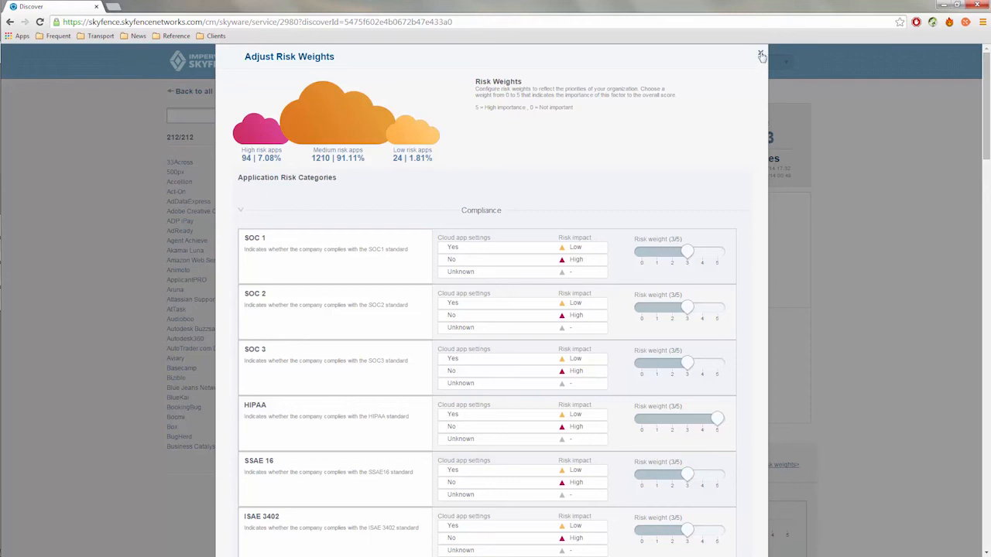
click(762, 55)
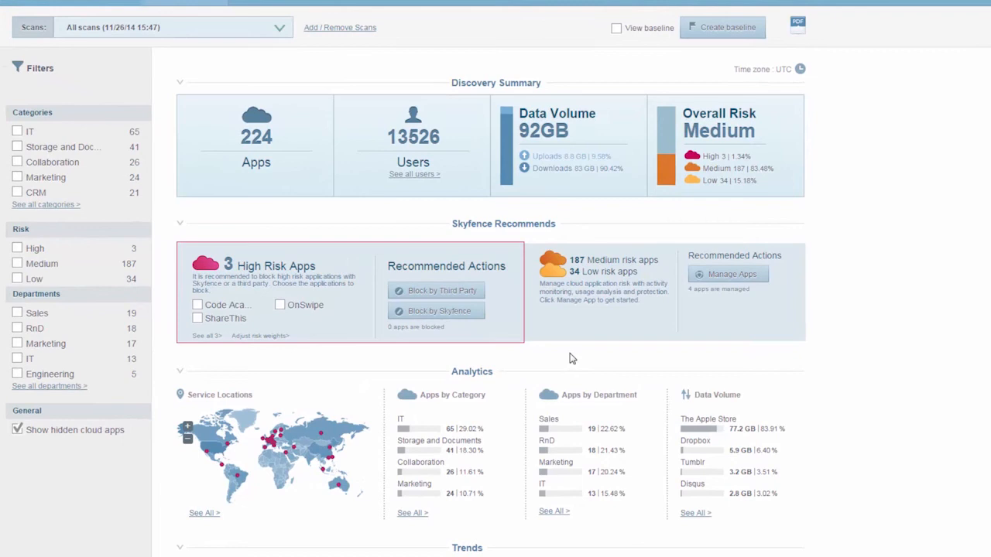
mouse_move(533, 335)
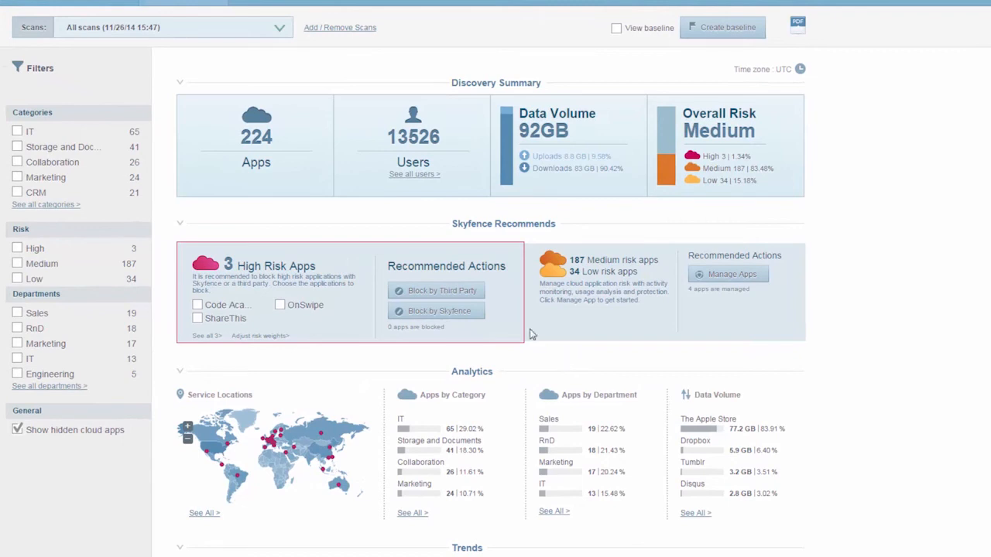
mouse_move(480, 318)
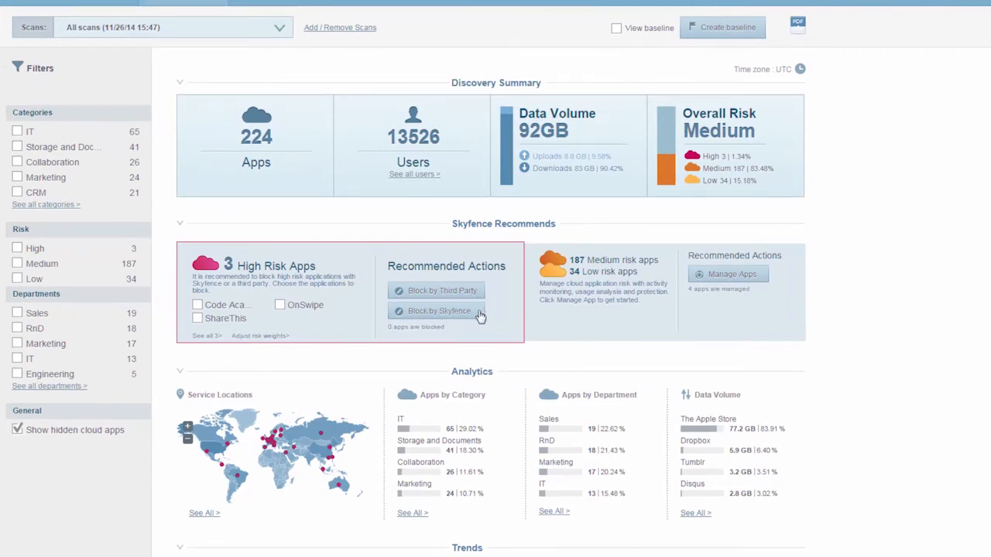